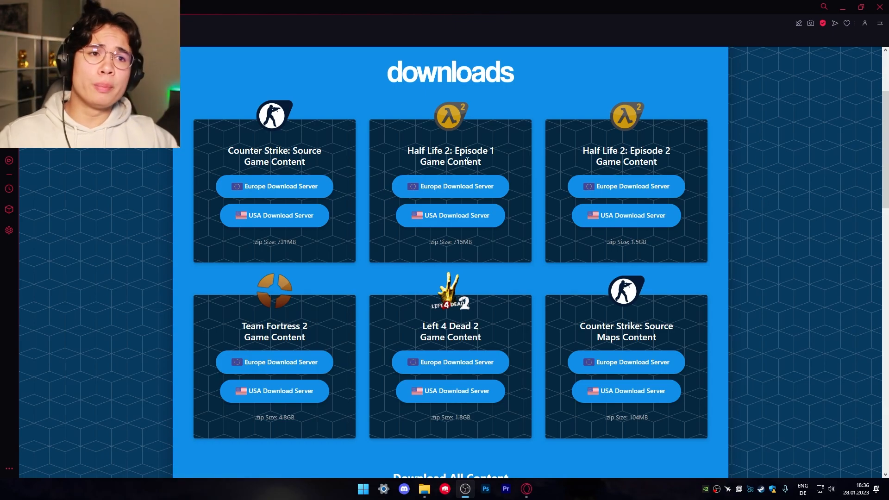
mouse_move(371, 162)
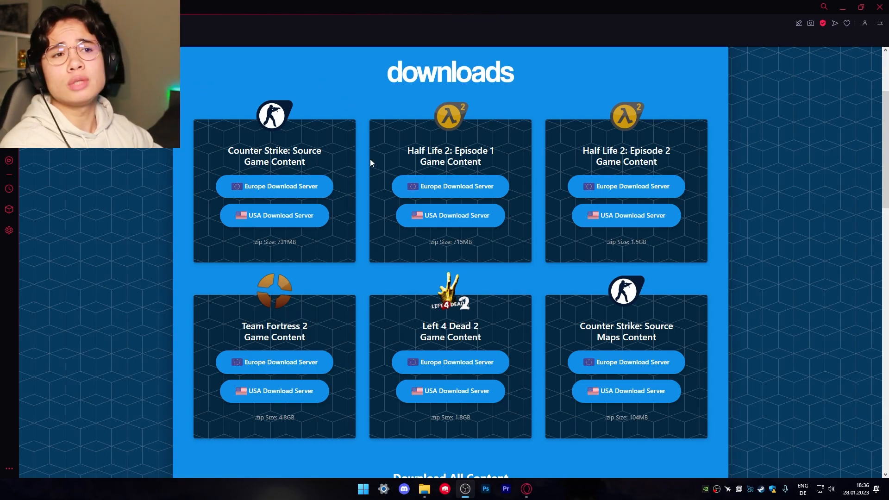
mouse_move(338, 166)
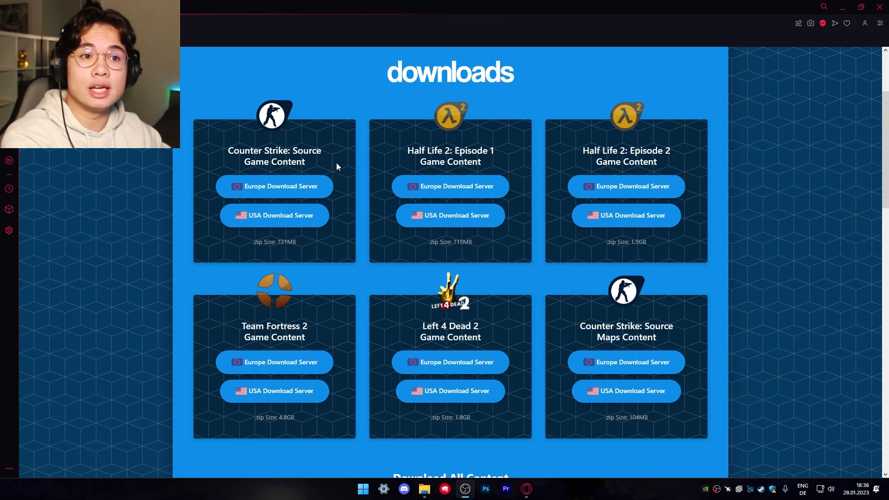
Download the Counter Strike: Source content from the Europe server and open css-content-gmodcontent.zip
left_click(274, 186)
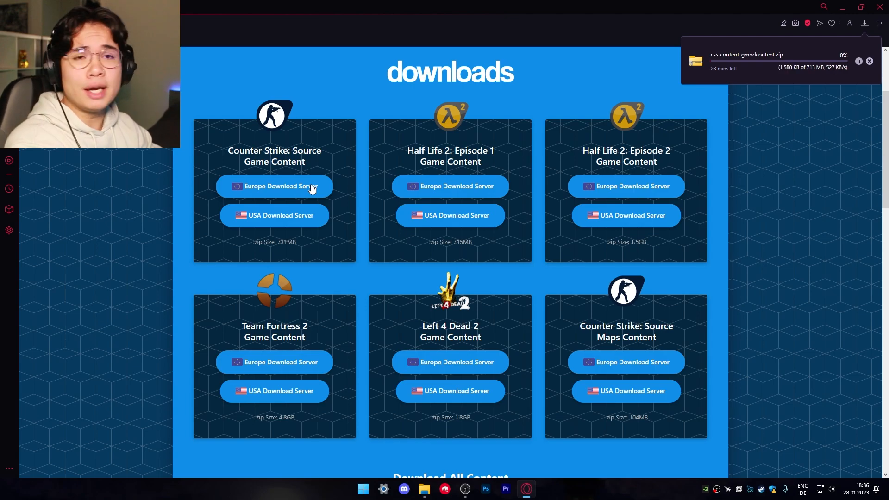
mouse_move(280, 219)
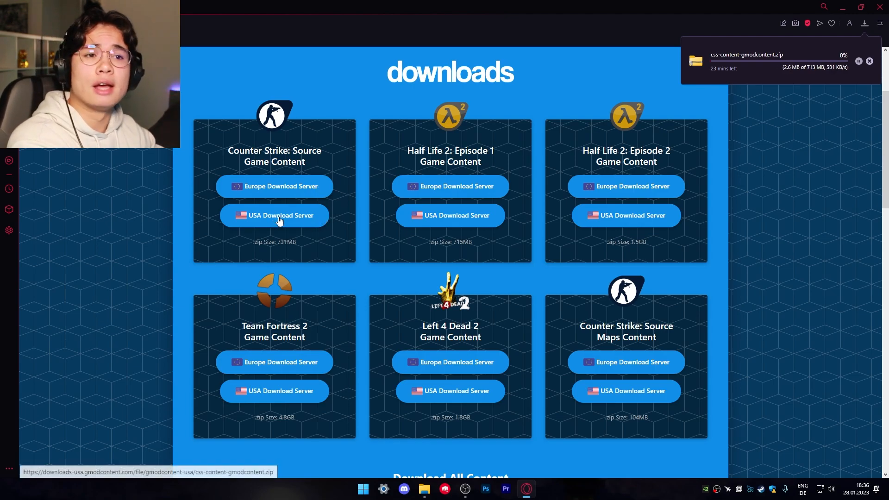
mouse_move(329, 164)
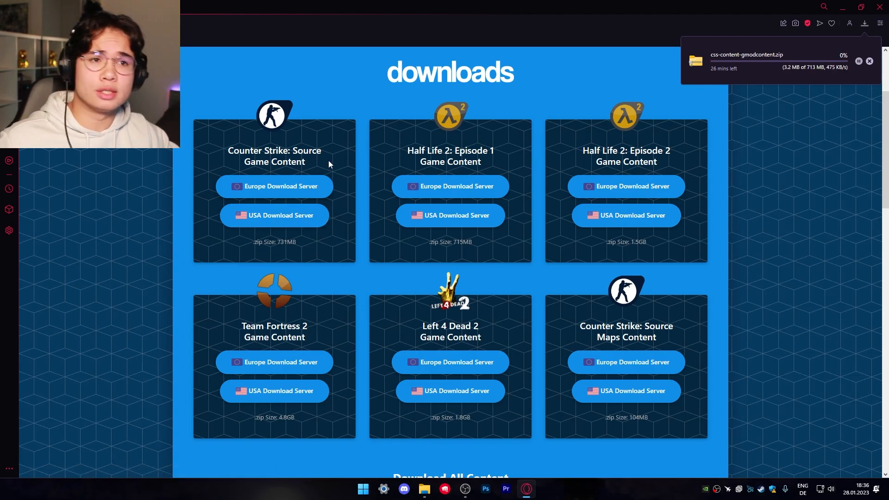
mouse_move(769, 117)
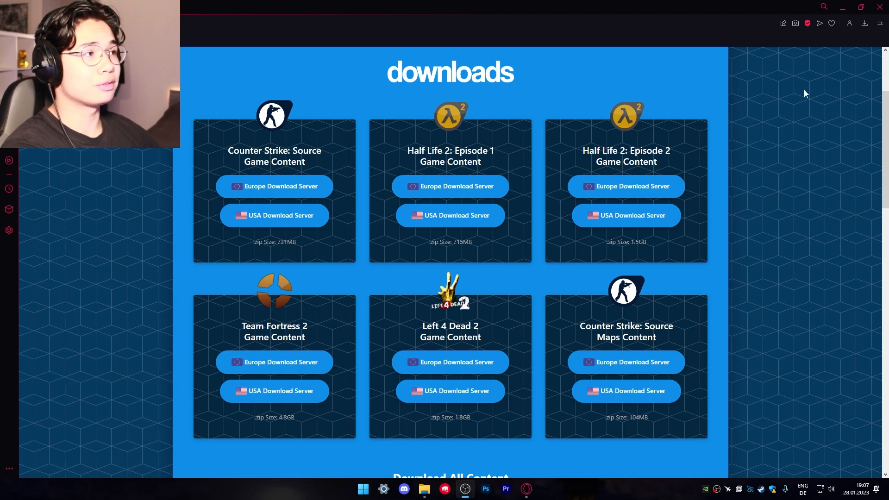
left_click(864, 24)
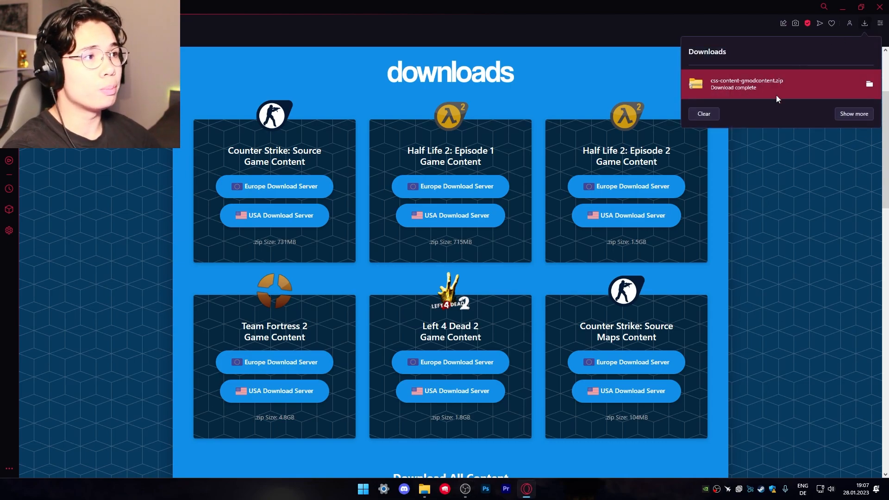
left_click(869, 83)
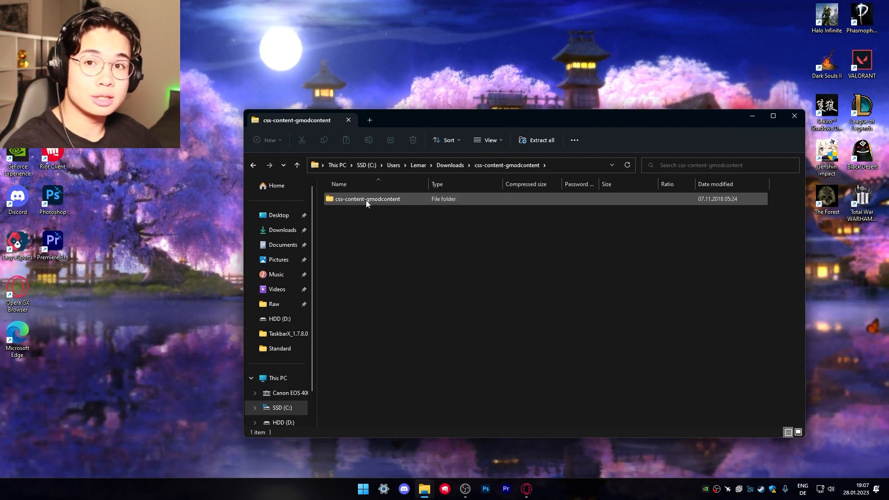
Drag the css-content-gmodcontent folder from the zip onto the Desktop to extract it
left_click(368, 199)
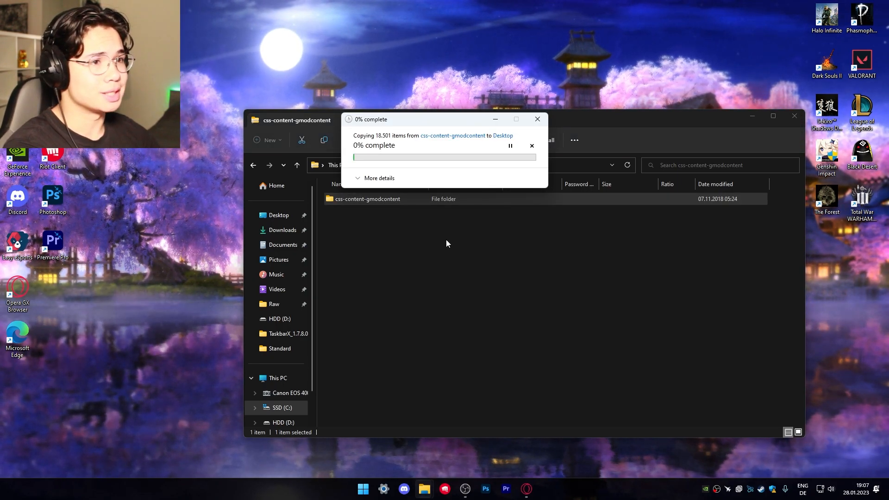
mouse_move(443, 247)
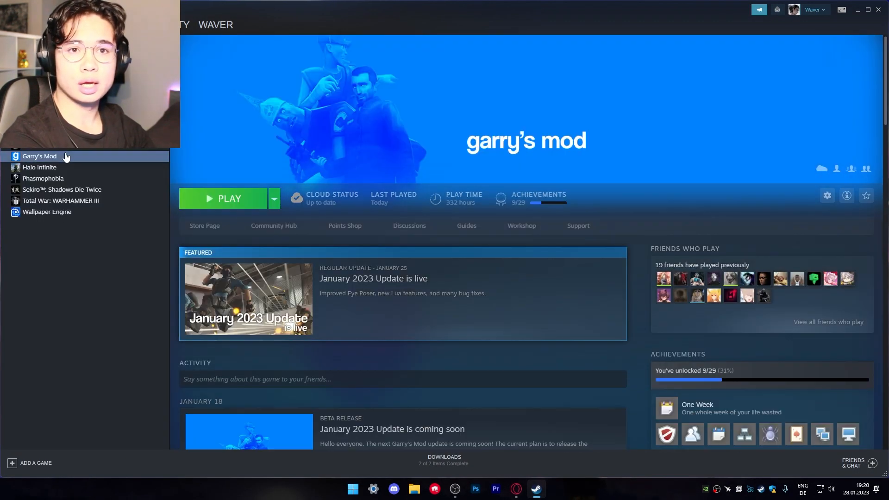
Open Garry's Mod Properties in the Steam library at the Local Files section
right_click(40, 156)
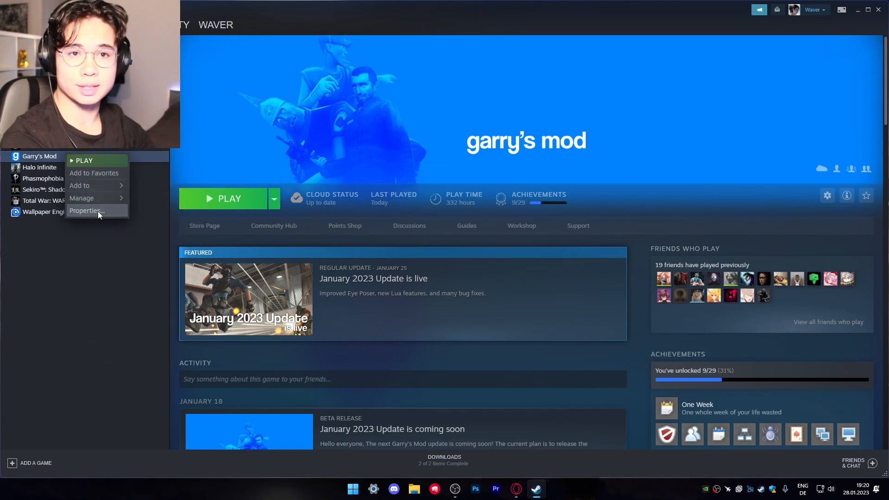
left_click(85, 210)
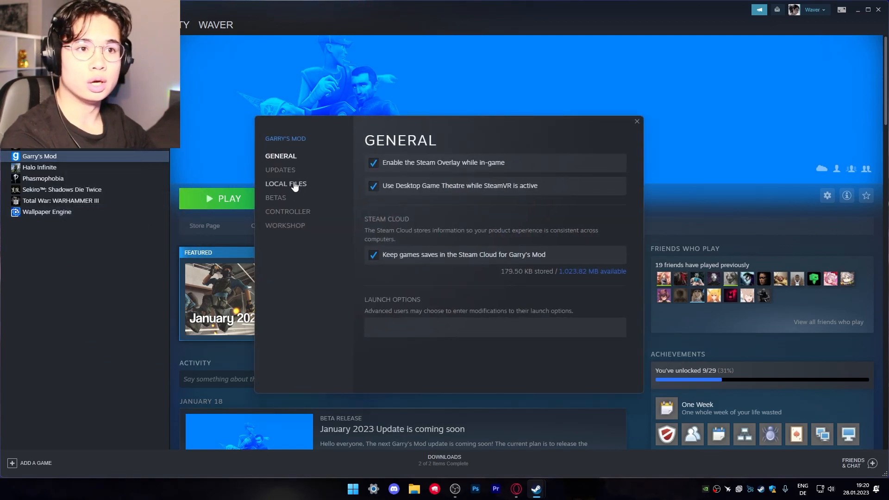
left_click(286, 183)
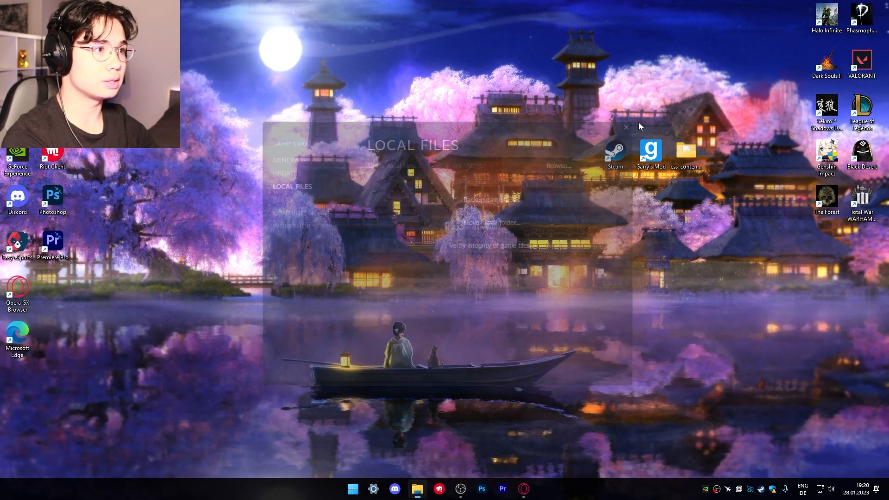
Browse Garry's Mod local files and enter the garrysmod folder toward addons
left_click(558, 166)
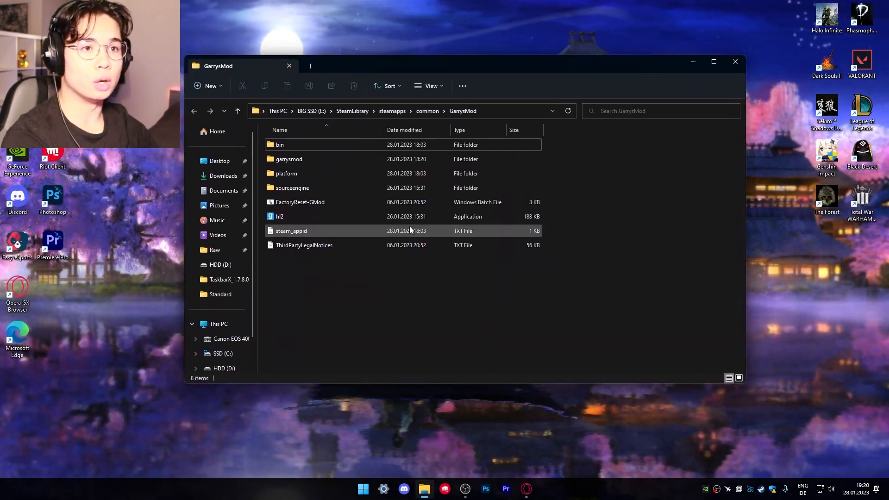
left_click(289, 159)
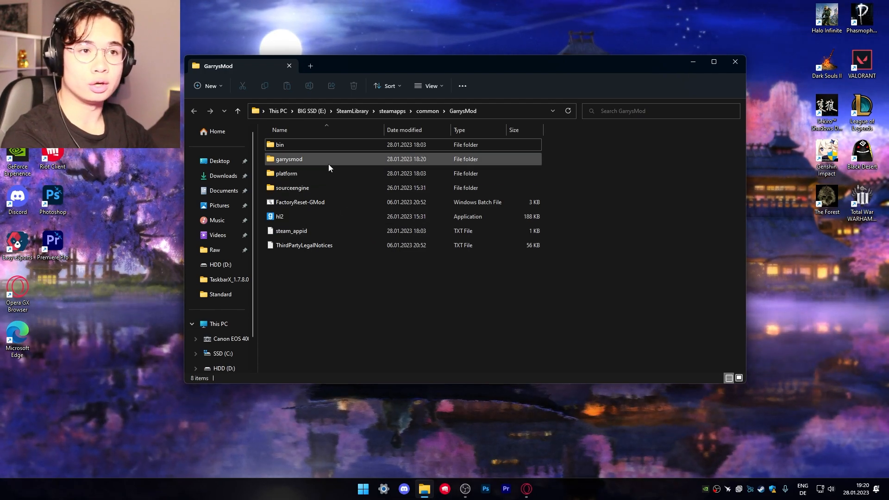
double_click(288, 158)
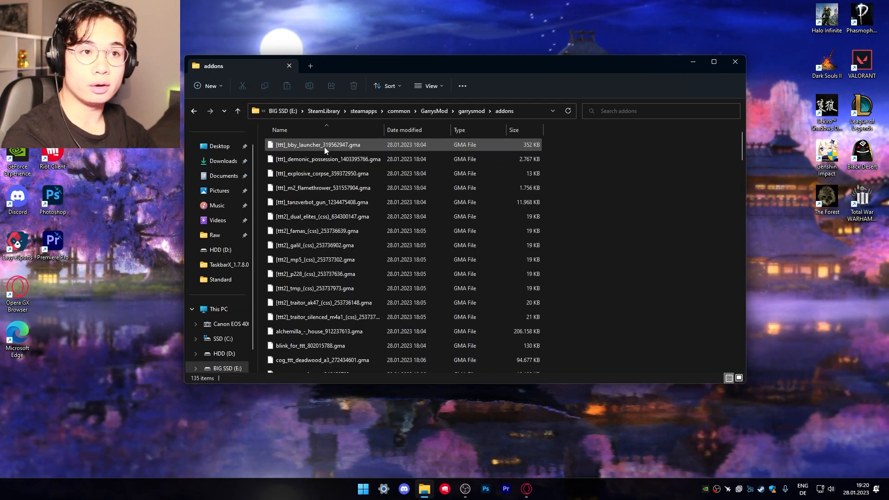